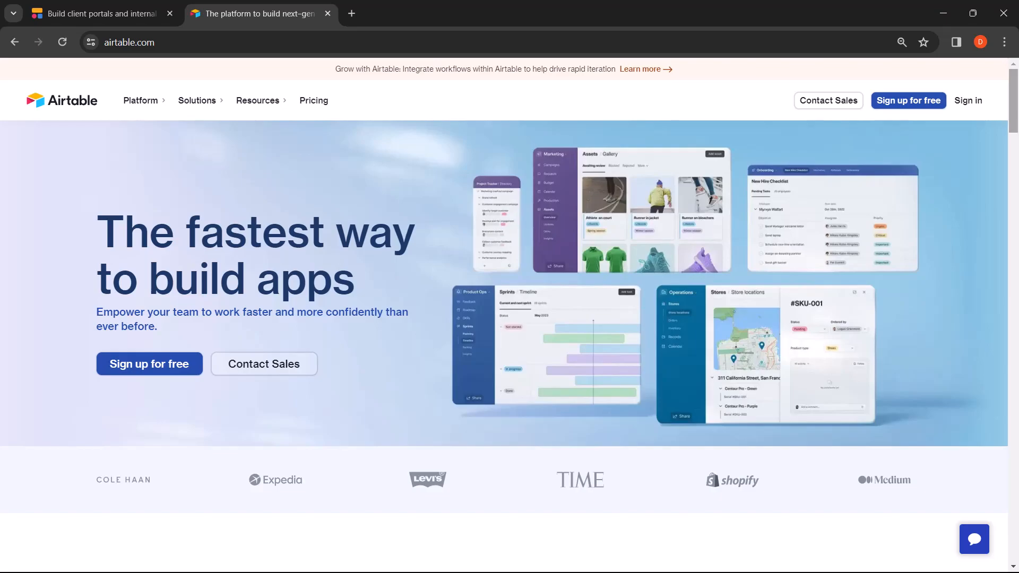
Step: Browse the Airtable page and enter '5-10' in a field before leaving the site
scroll(down, 3)
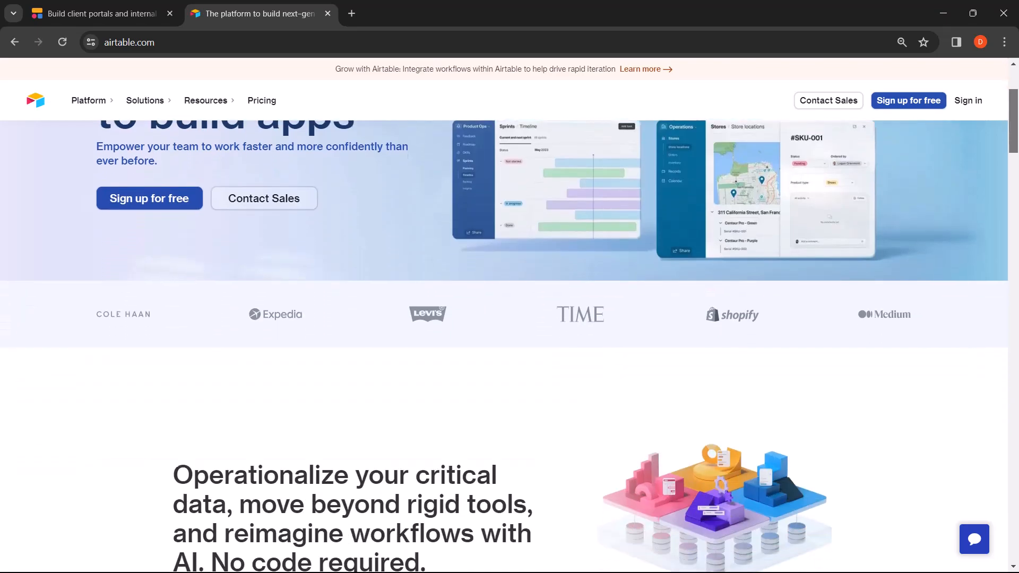
scroll(down, 3)
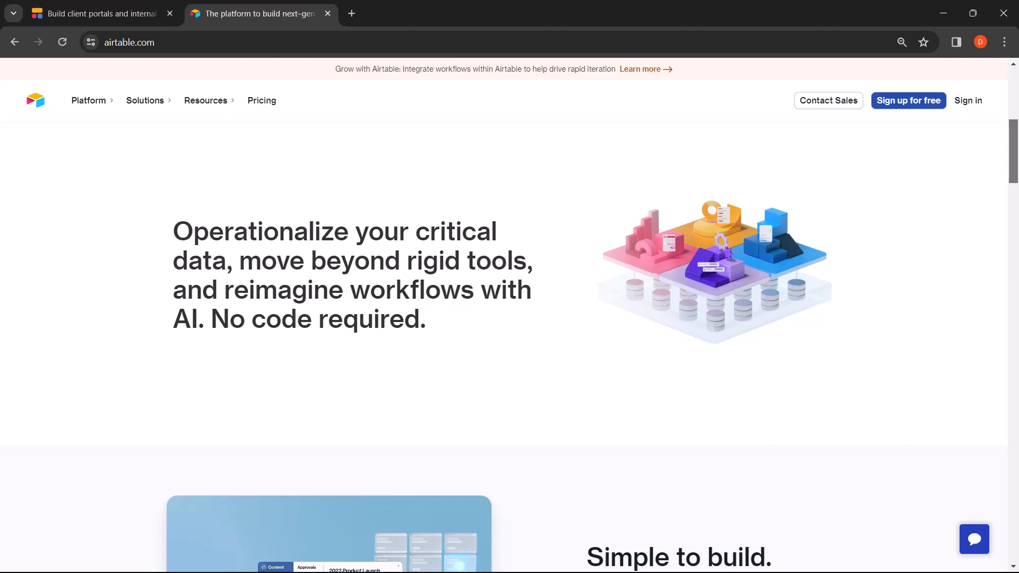
scroll(down, 3)
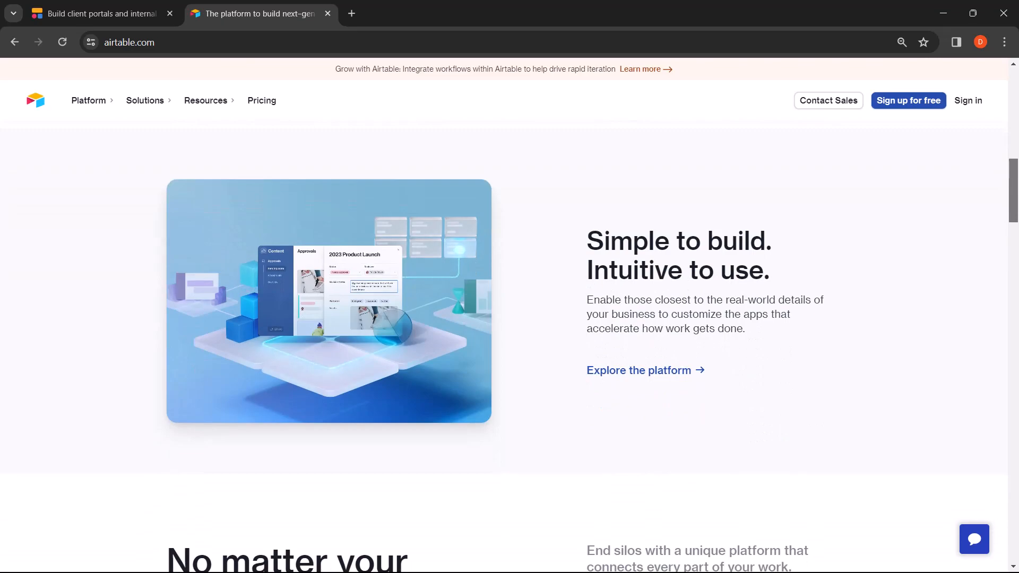
scroll(down, 3)
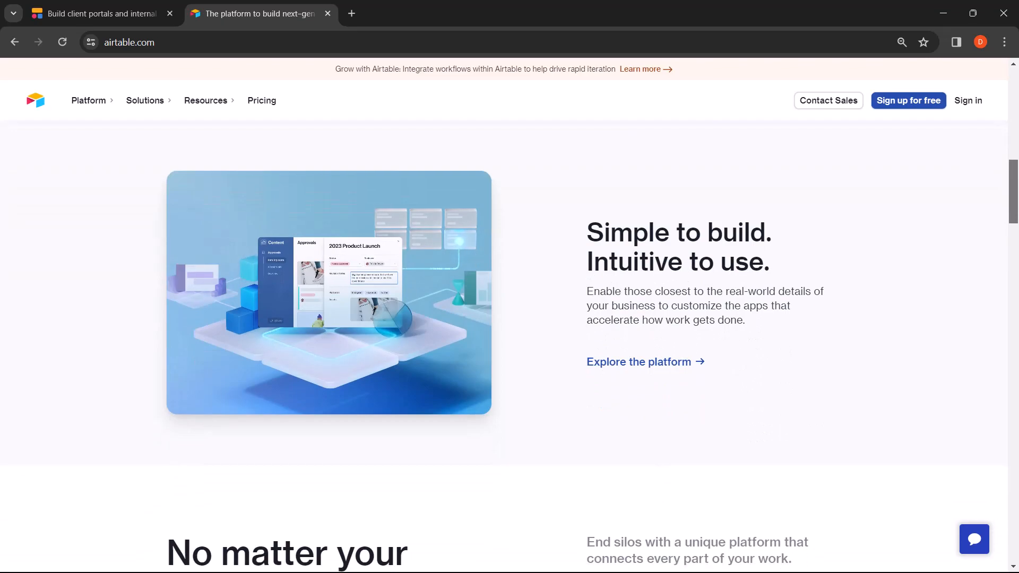
scroll(down, 3)
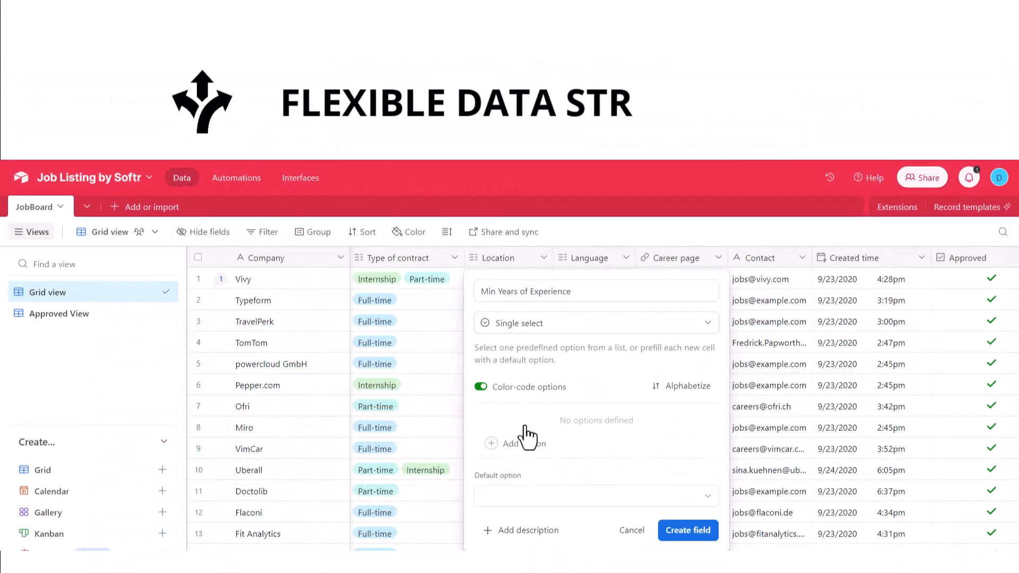
click(516, 443)
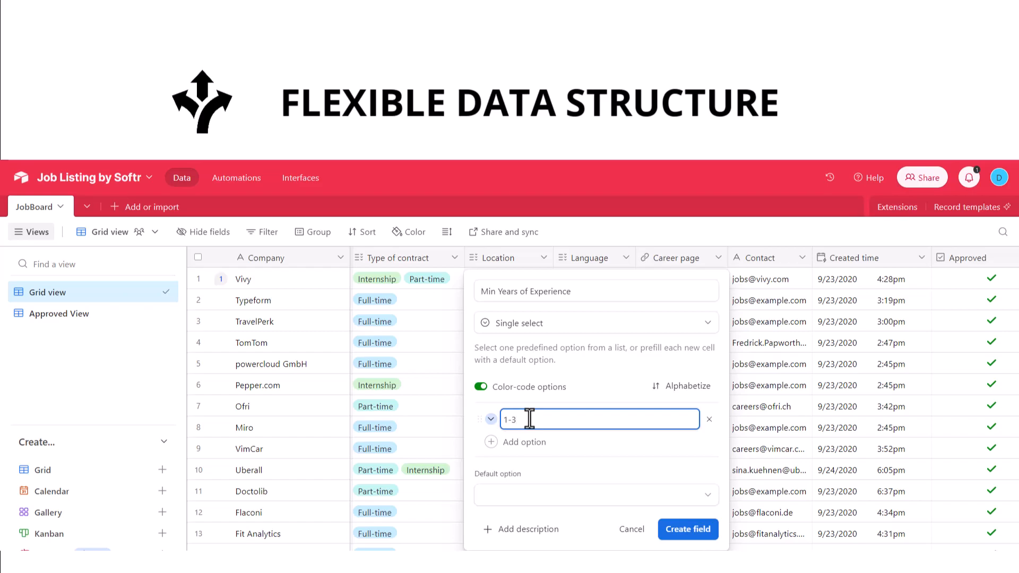
click(516, 442)
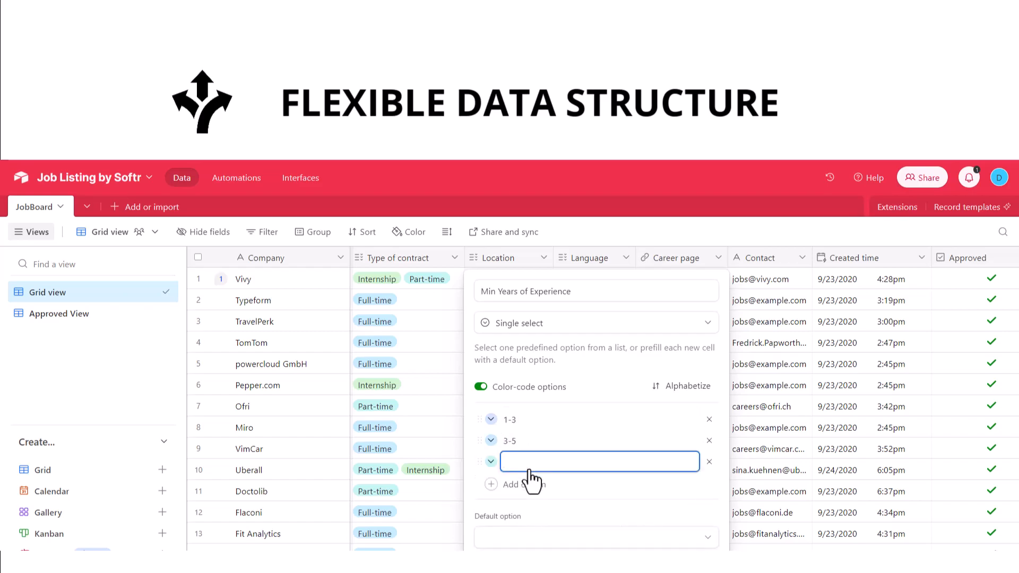
text(5-10)
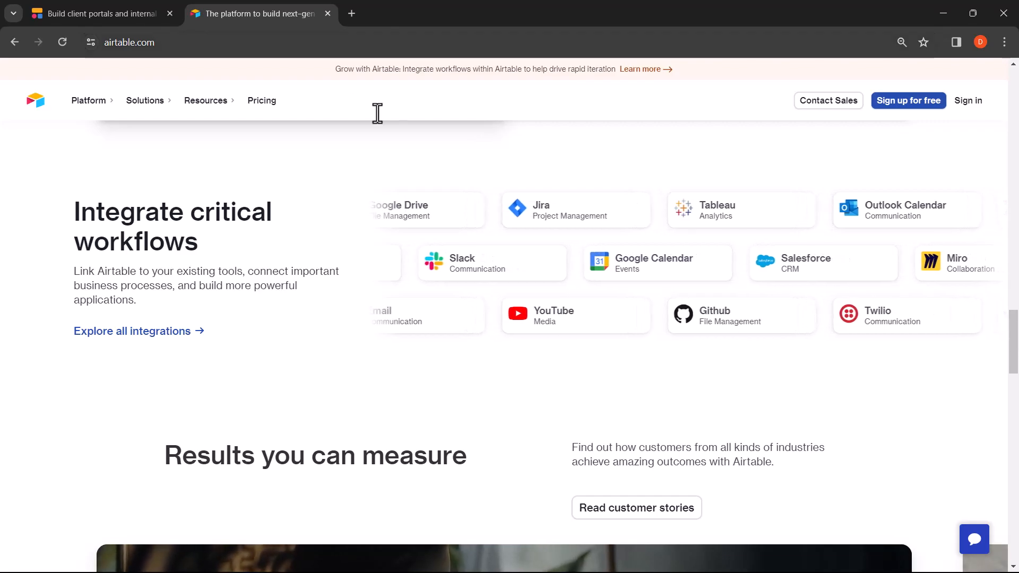
Step: Switch to the Softr tab and view its block editor and responsive app preview demo
click(98, 14)
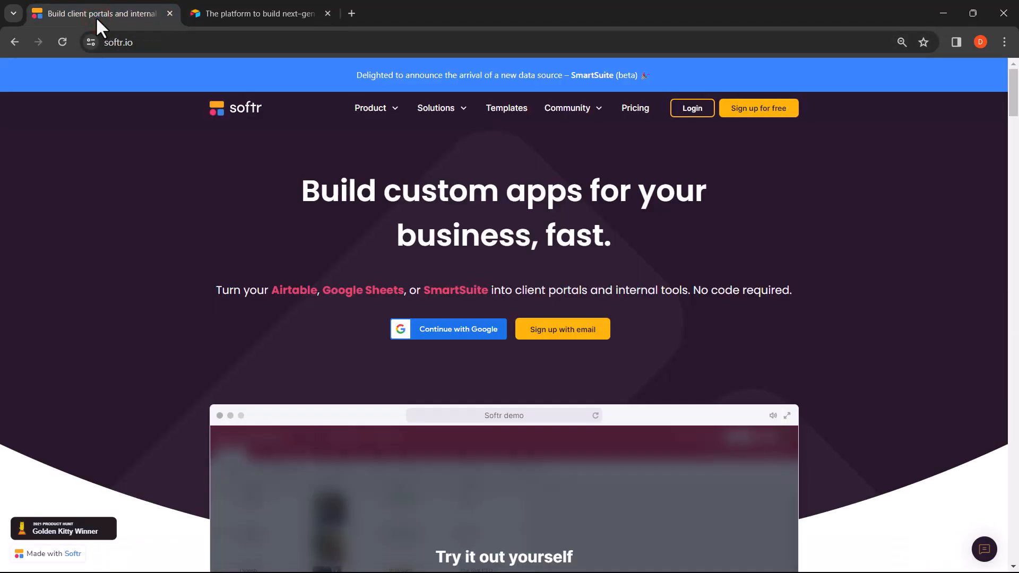
mouse_move(1014, 109)
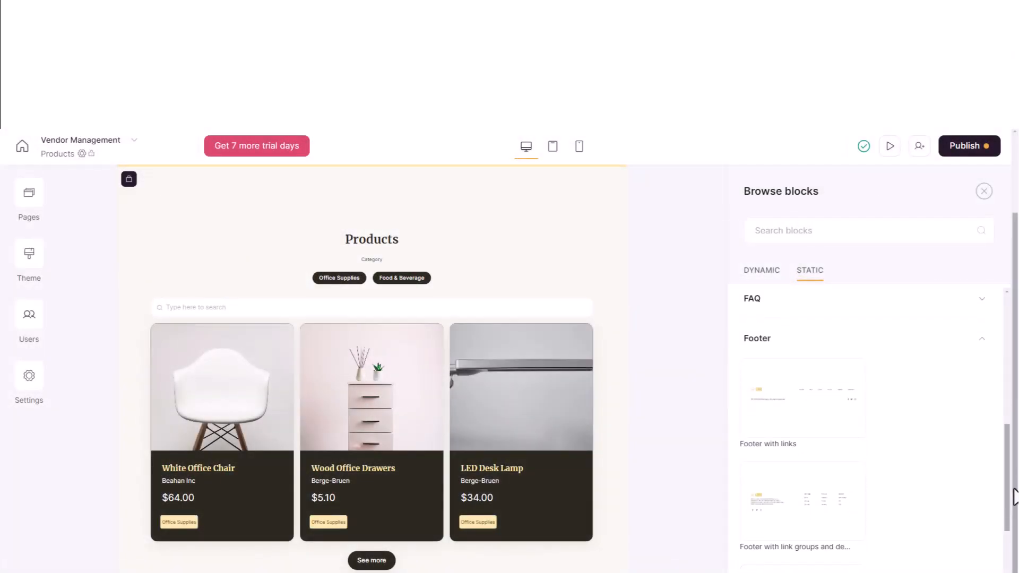
click(983, 191)
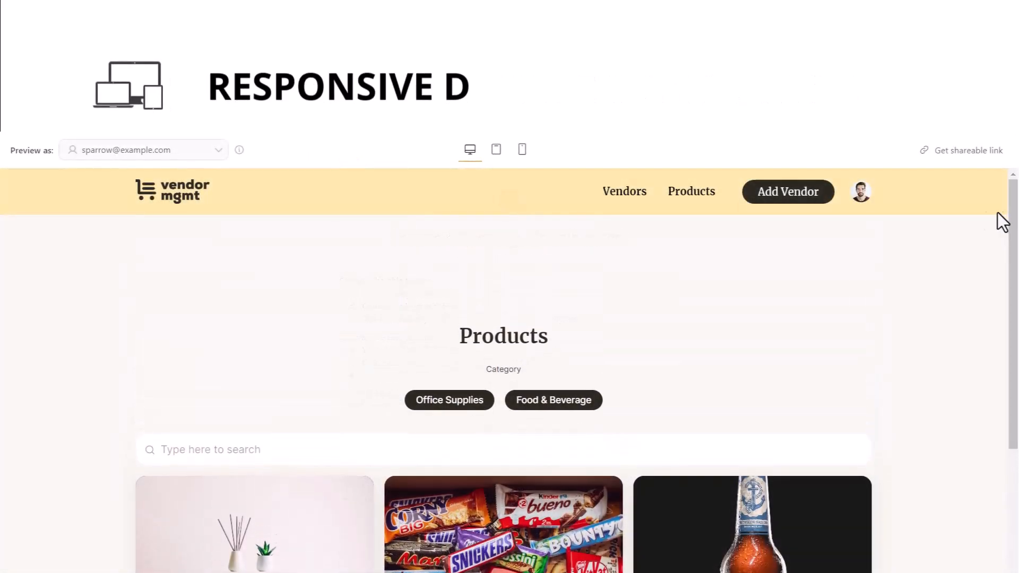
click(496, 149)
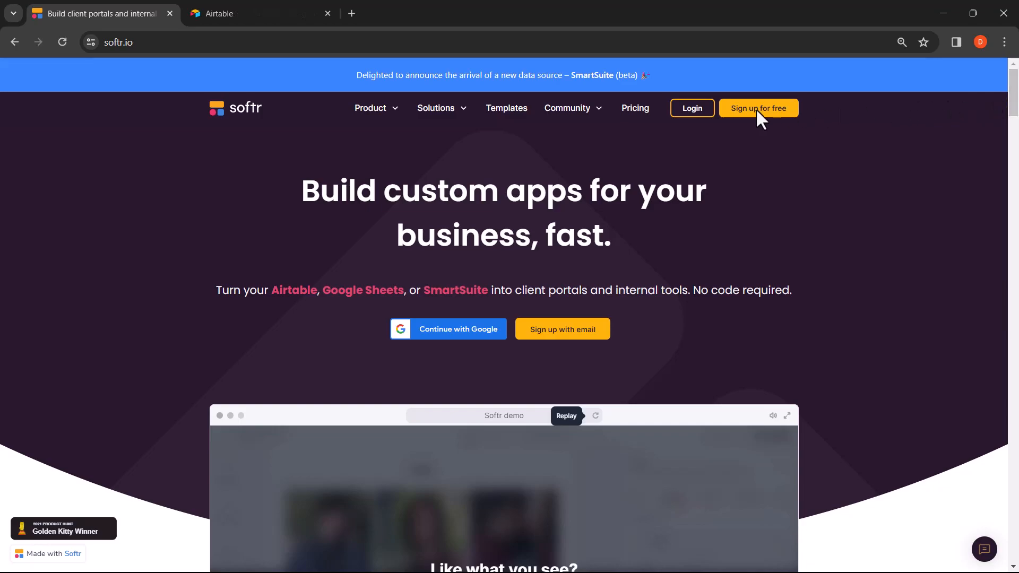
Step: Sign up to reach the Softr Studio dashboard and start a new application
click(758, 109)
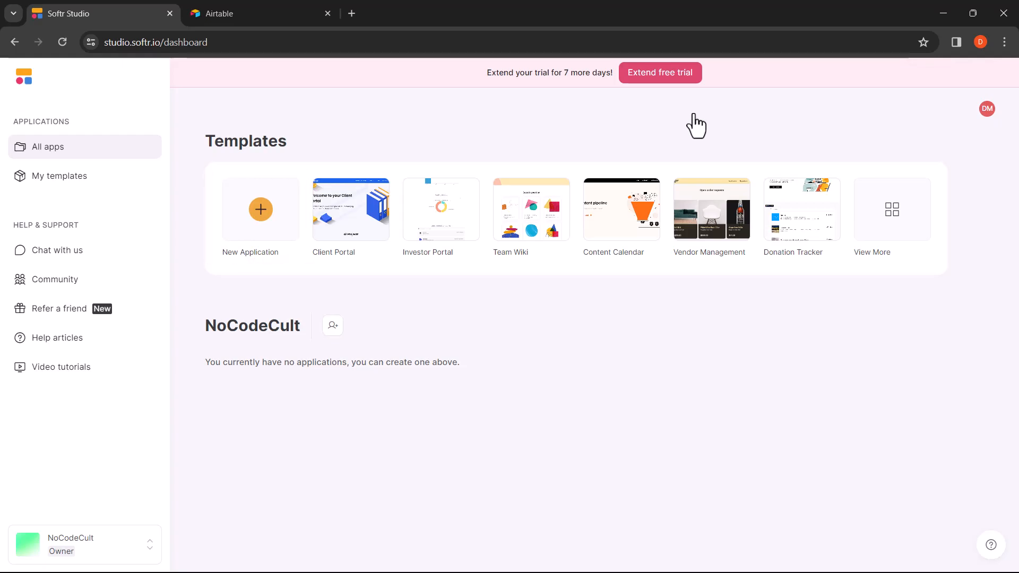
click(260, 209)
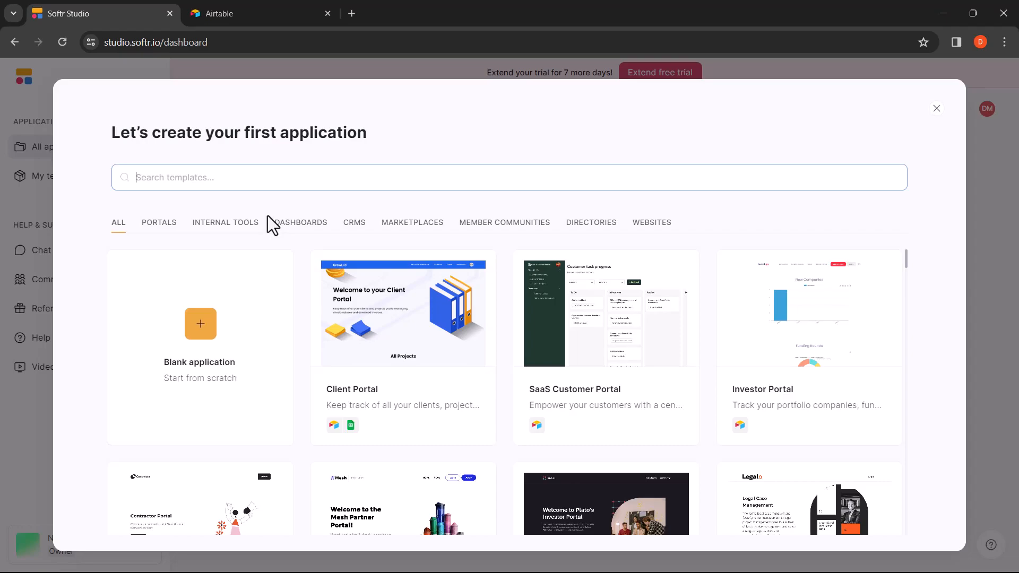
Step: Search 'Jo', use the Job Listing Website template with Airtable as data source, then go to Airtable
text(Jo)
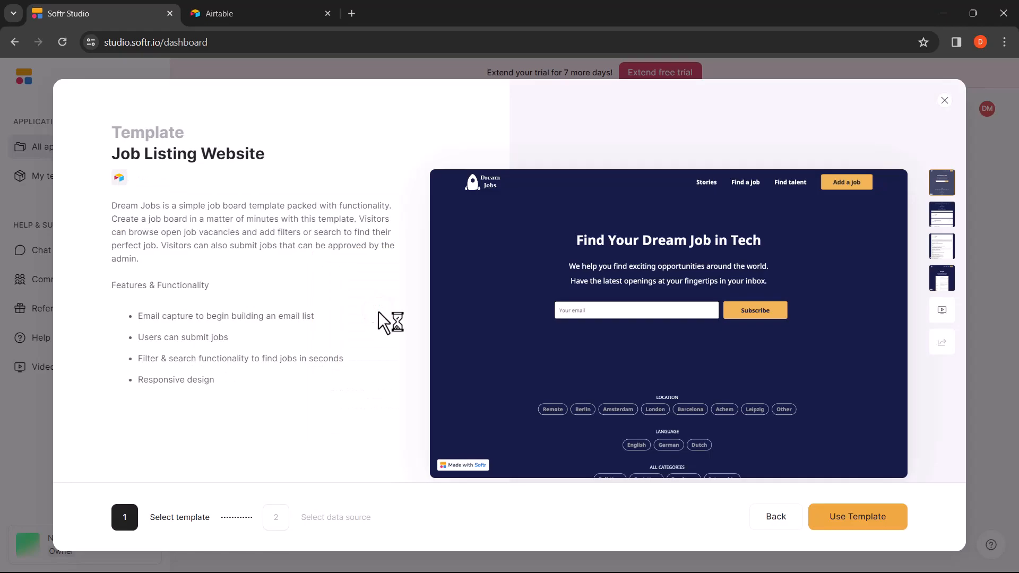
click(858, 516)
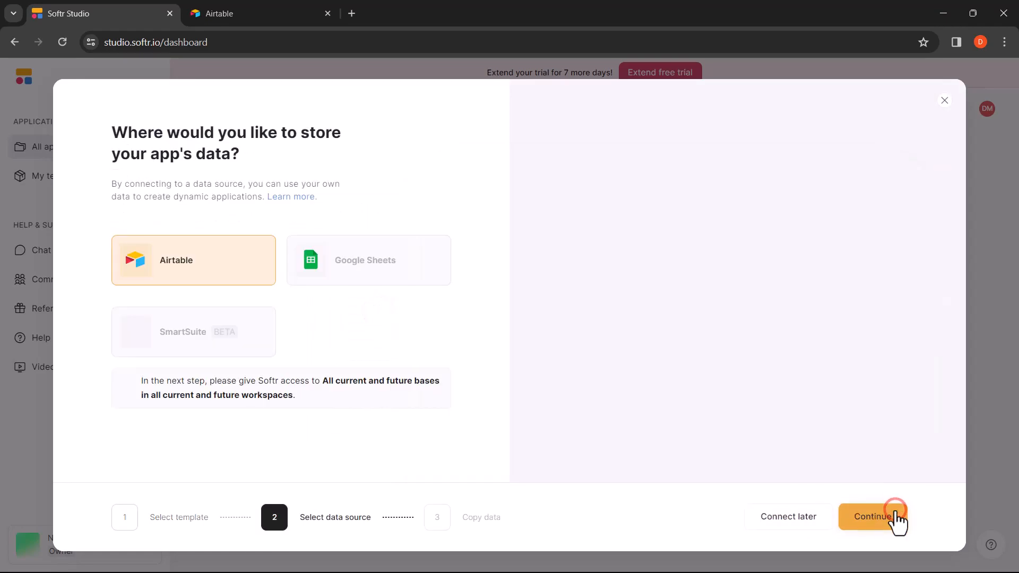
click(895, 516)
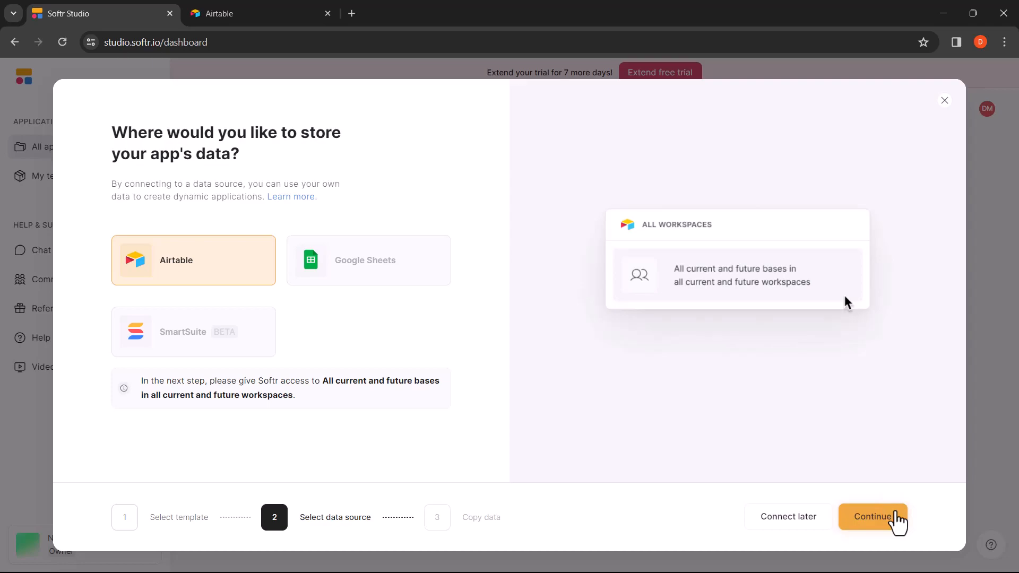
click(250, 14)
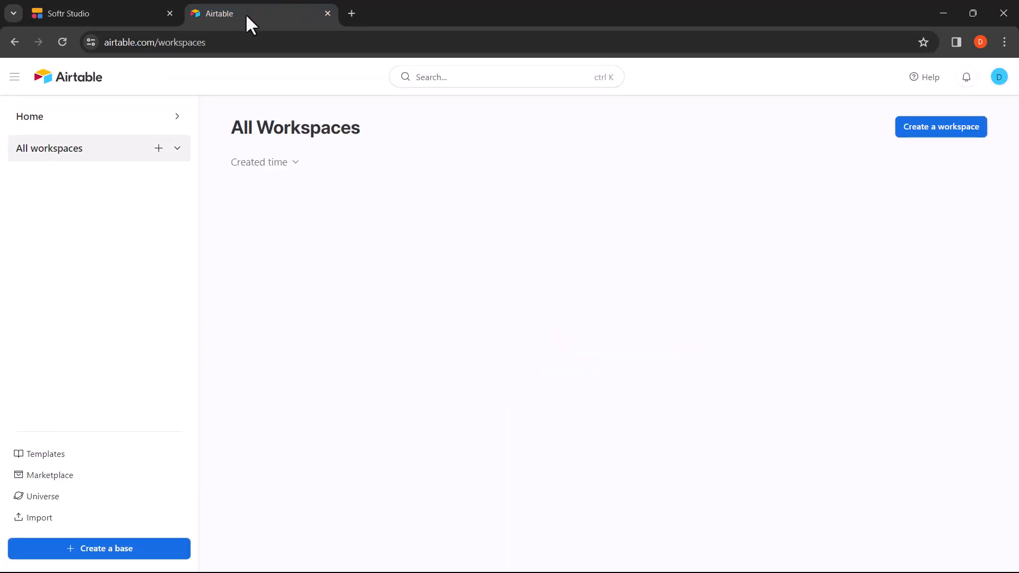
Step: Create an Airtable workspace named 'Softr Job Board Workspace' and return to Softr setup
click(157, 147)
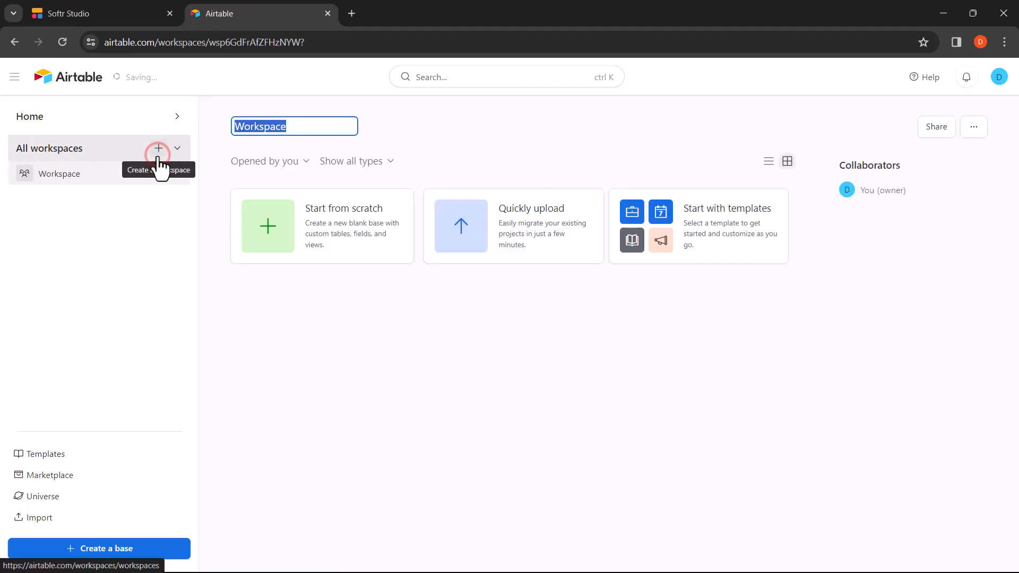
text(S)
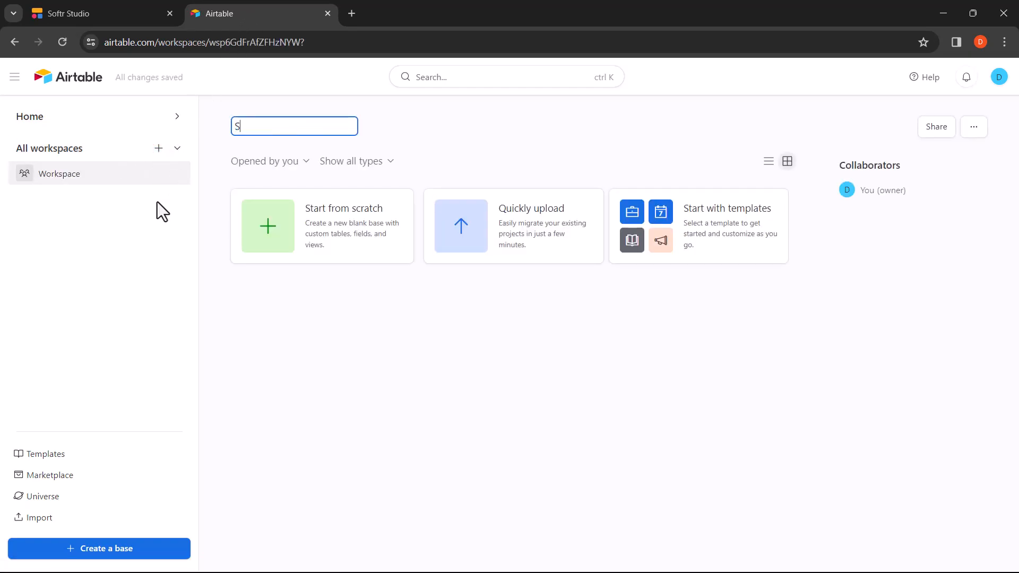
text(oftr Job)
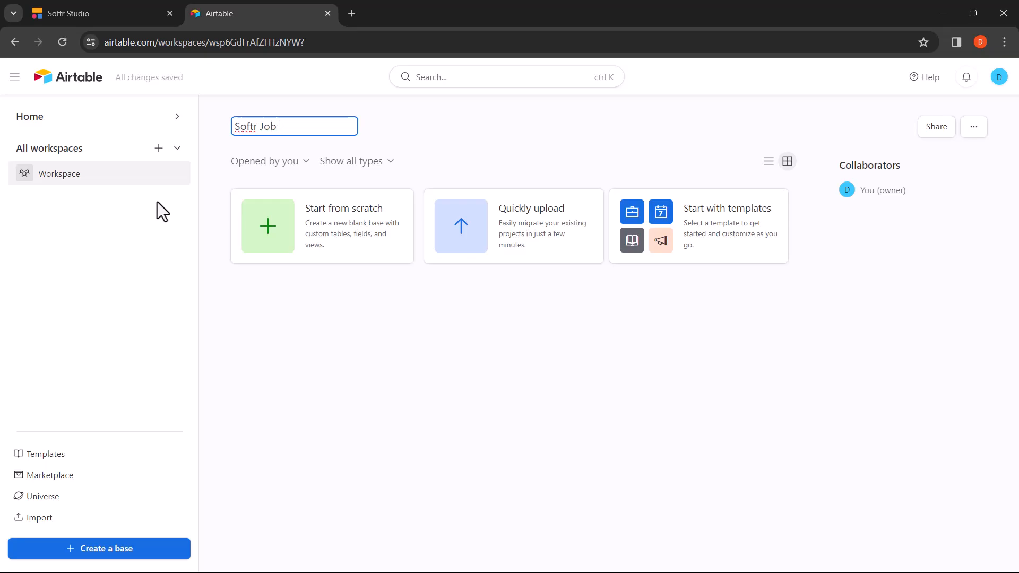
text(Board Workspace)
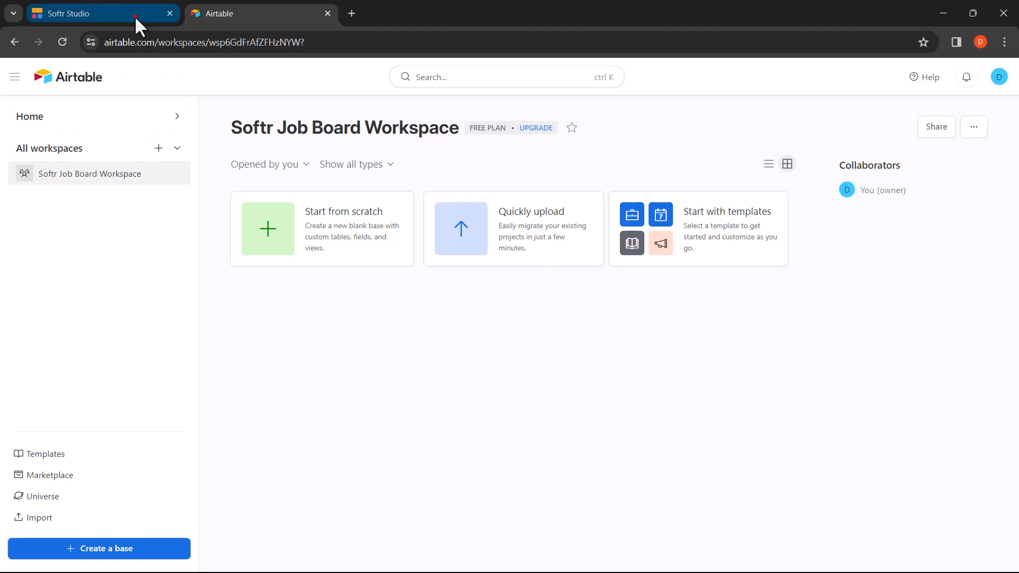
click(85, 14)
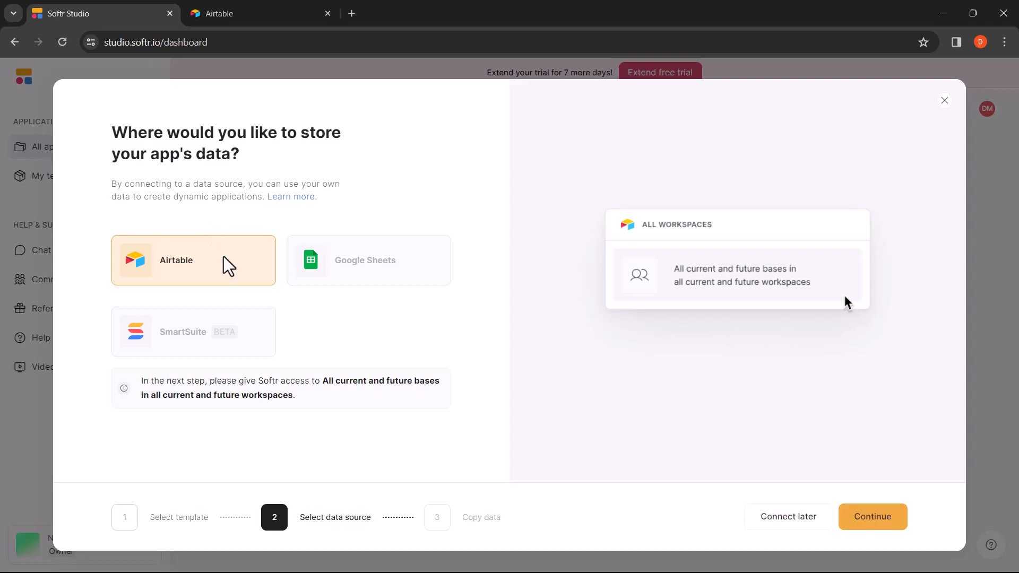
Step: Continue with Airtable, opening its page asking to grant Softr access
click(873, 516)
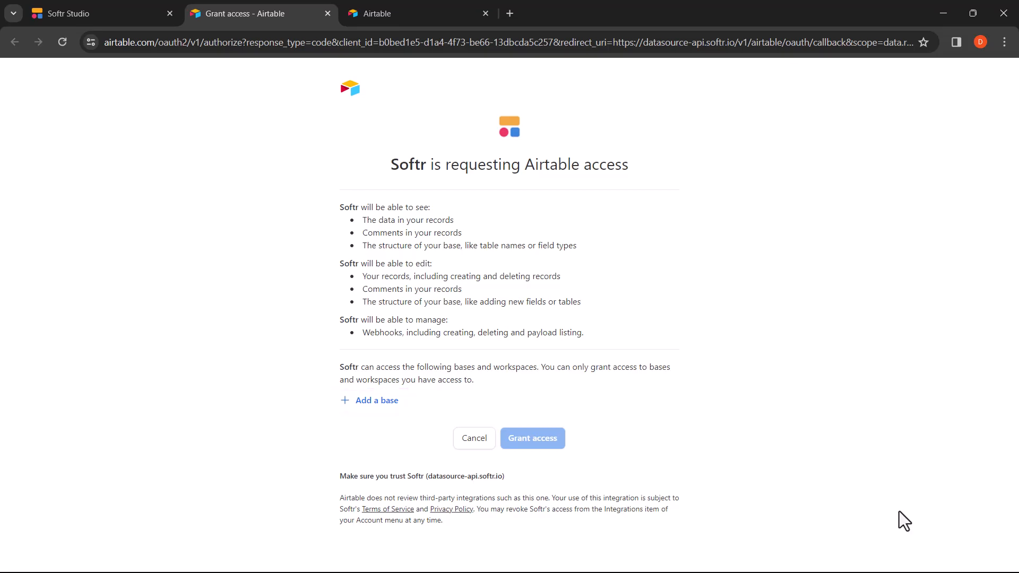
Step: Grant Softr access to all current and future bases in Softr Job Board Workspace and continue
click(376, 400)
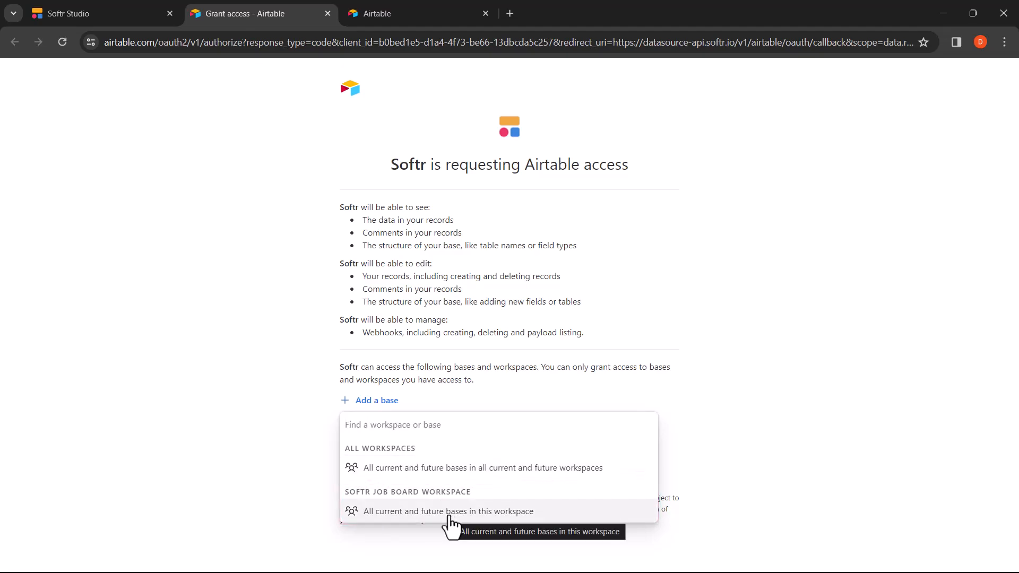
click(448, 511)
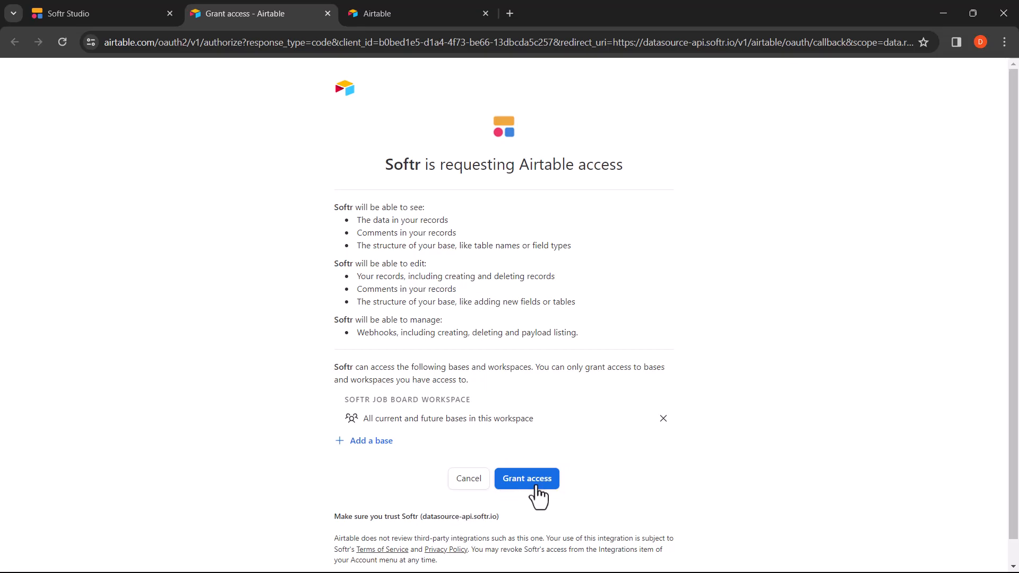
click(527, 478)
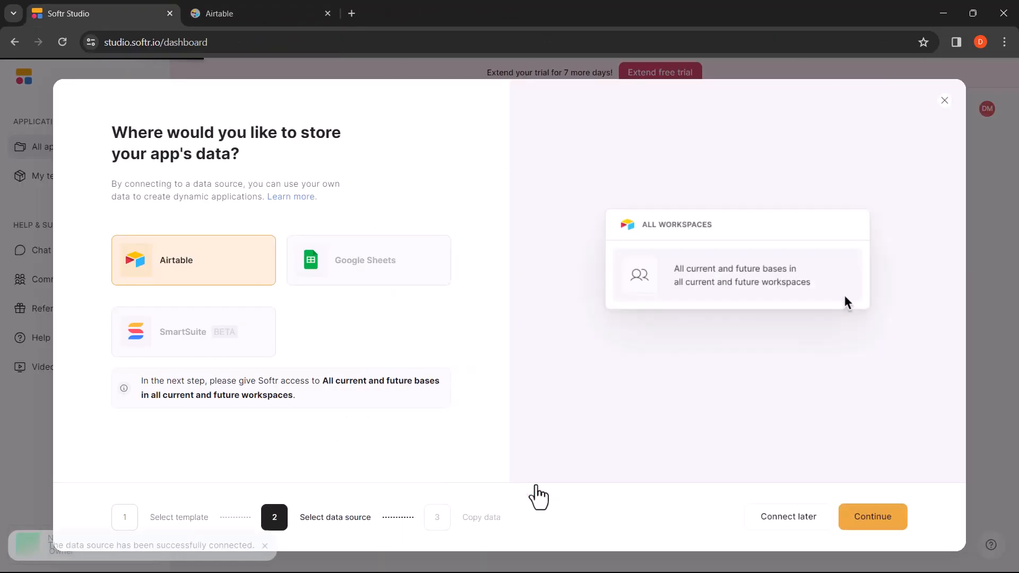
click(872, 516)
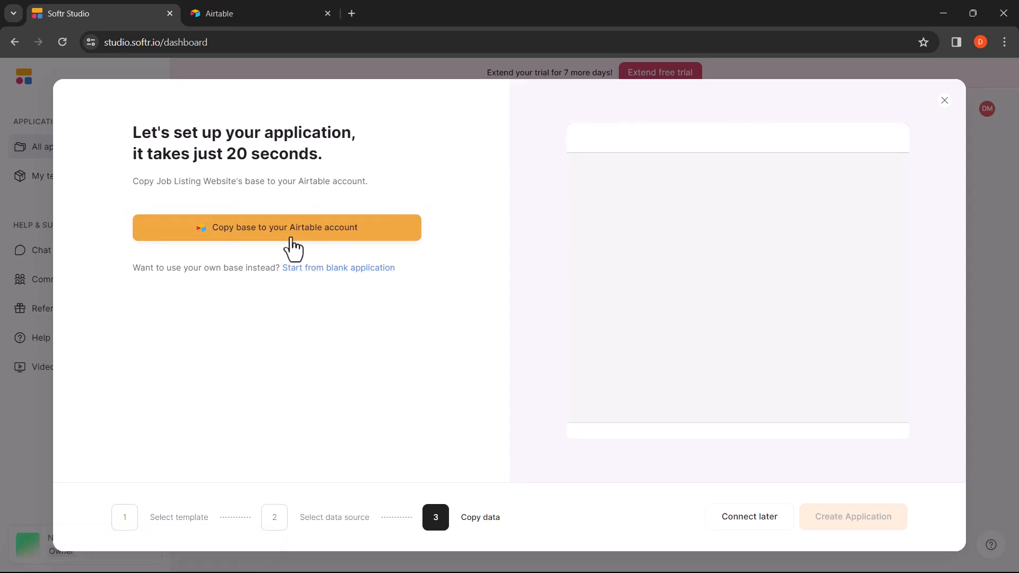
Step: Start copying the Job Listing Website base into the Airtable account
click(276, 228)
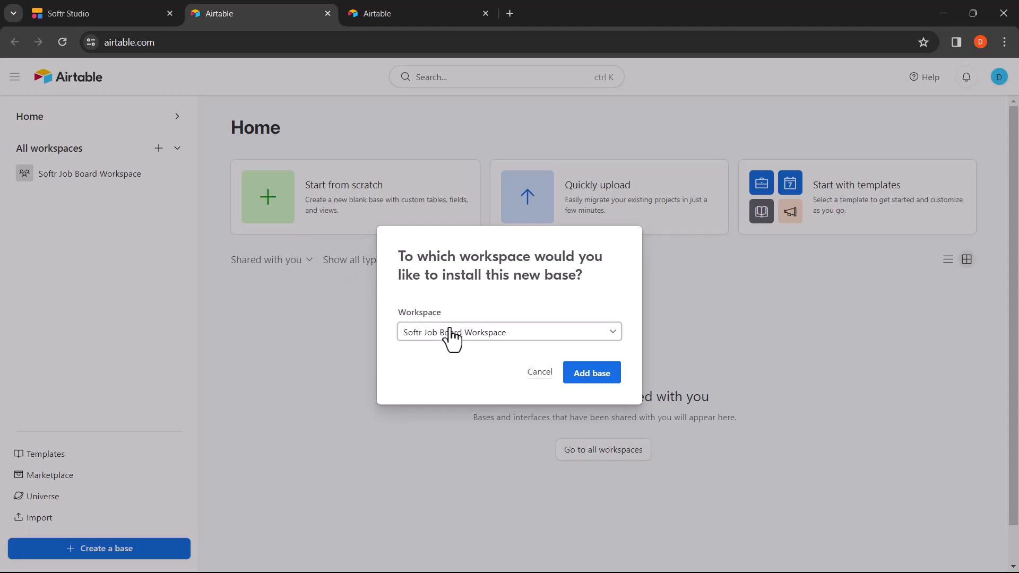
Step: Install the base into Softr Job Board Workspace and return to Softr Studio
click(453, 329)
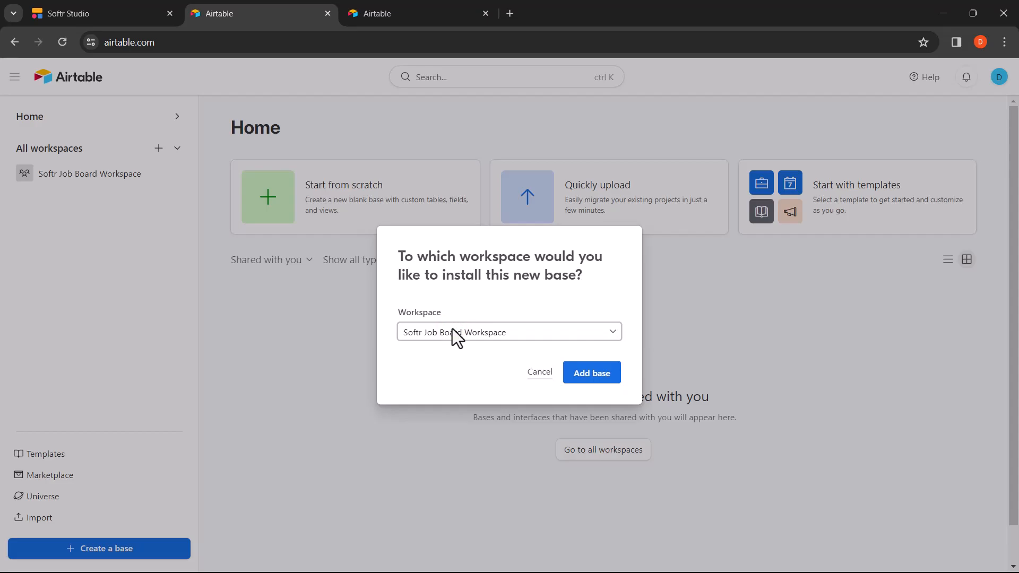
click(592, 373)
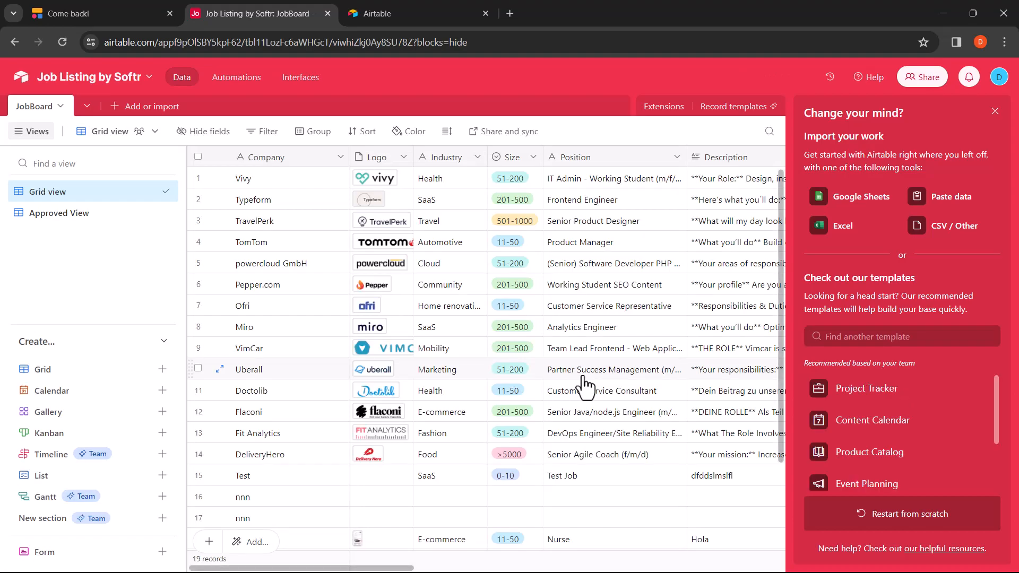
click(85, 14)
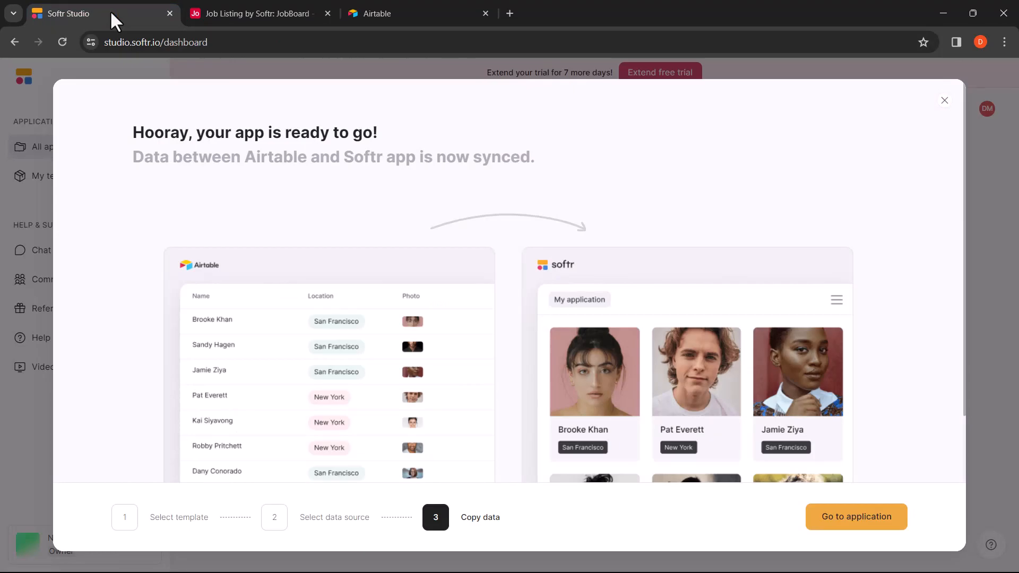
Step: Go to the newly created Job Listing Website app in the Softr editor
click(856, 516)
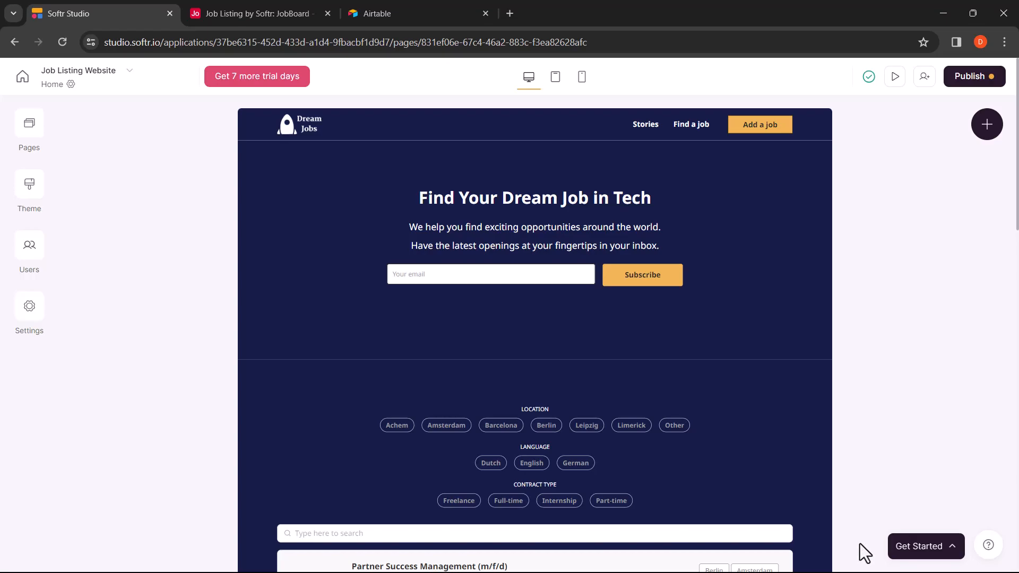
Step: Inspect the job list's JobBoard Approved View source, then launch the live site preview
scroll(down, 3)
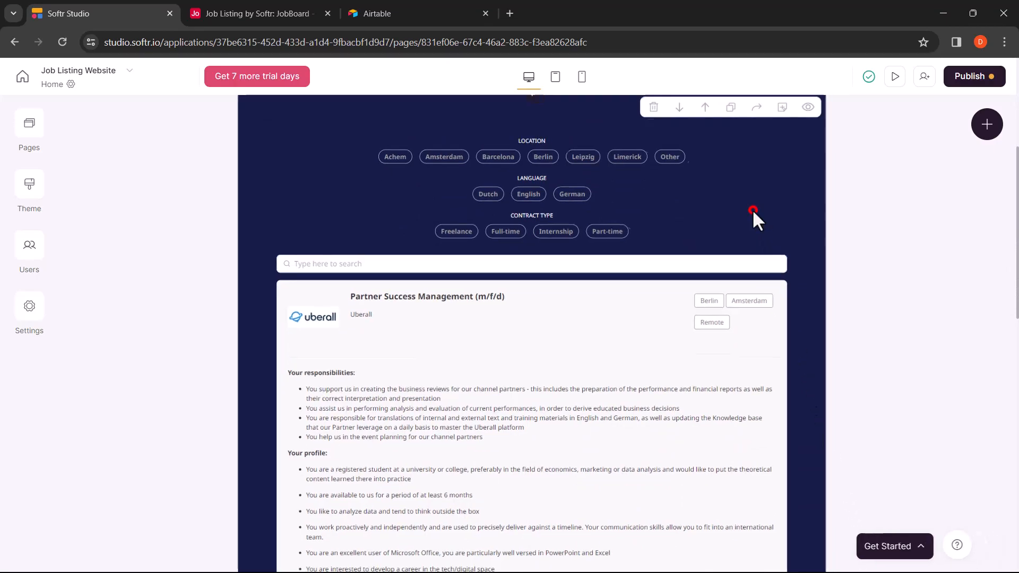
click(754, 211)
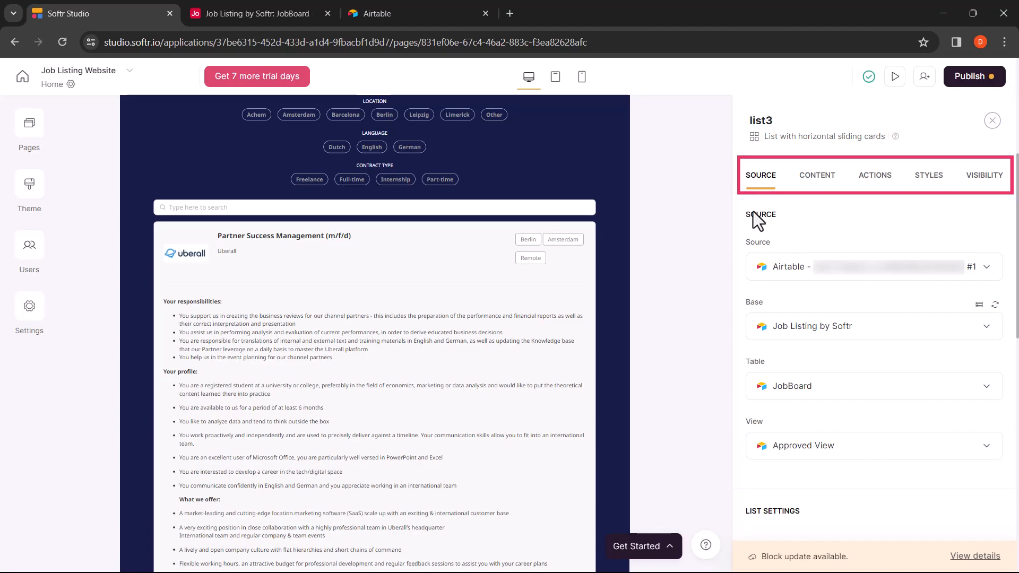
scroll(down, 3)
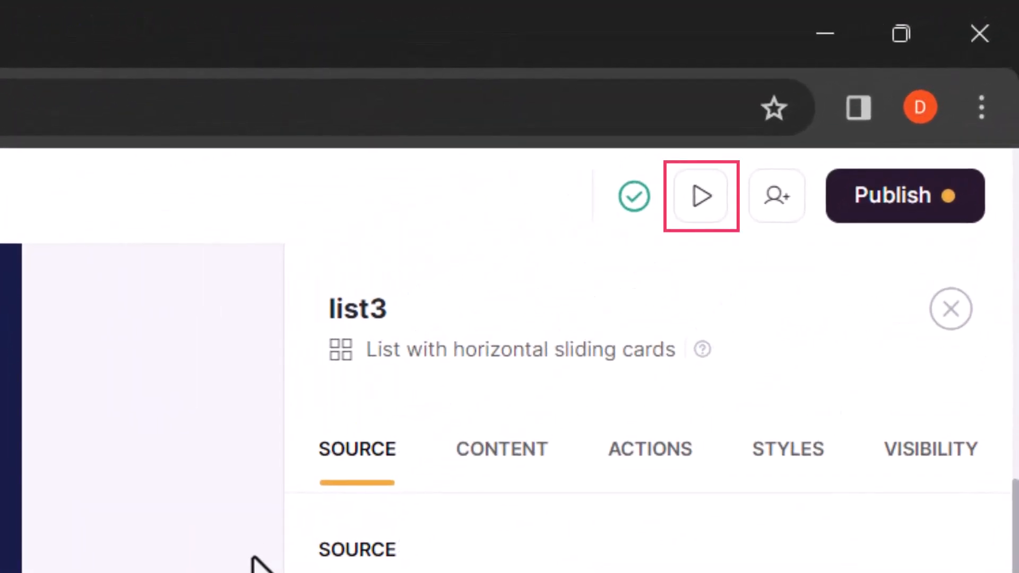
mouse_move(701, 196)
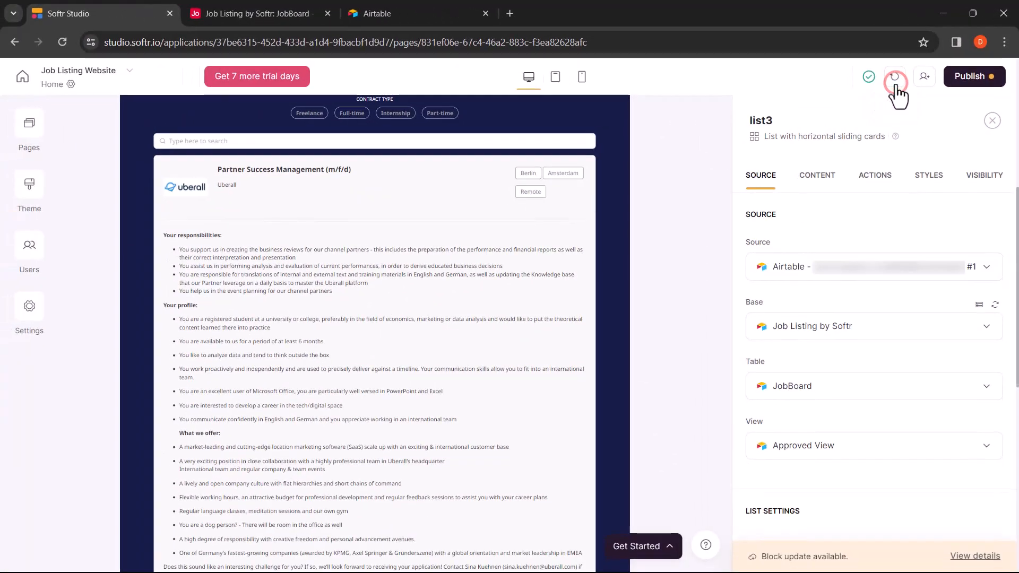
click(895, 76)
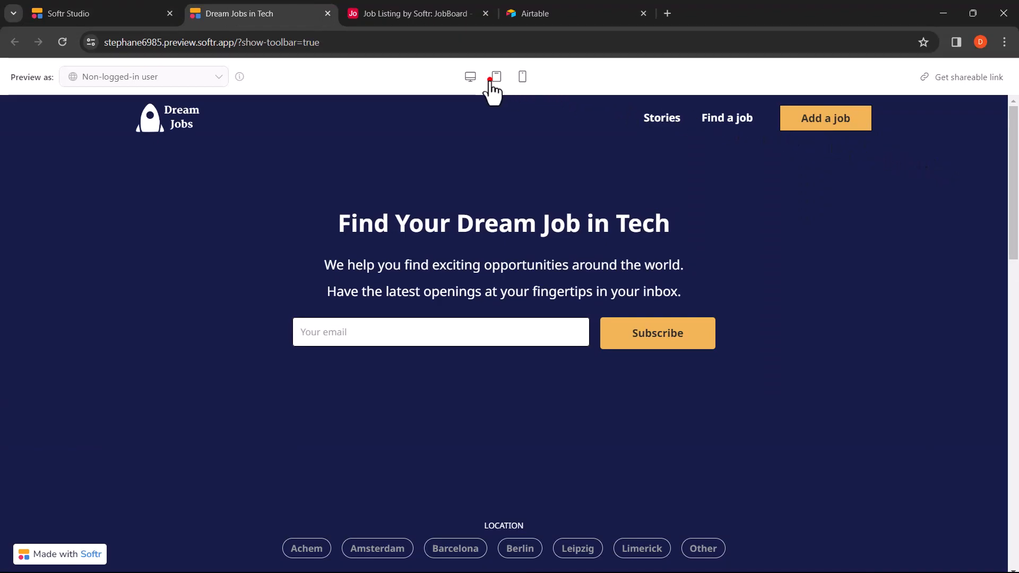
Step: Check the tablet and phone layouts, then go to the Add a job page
click(496, 77)
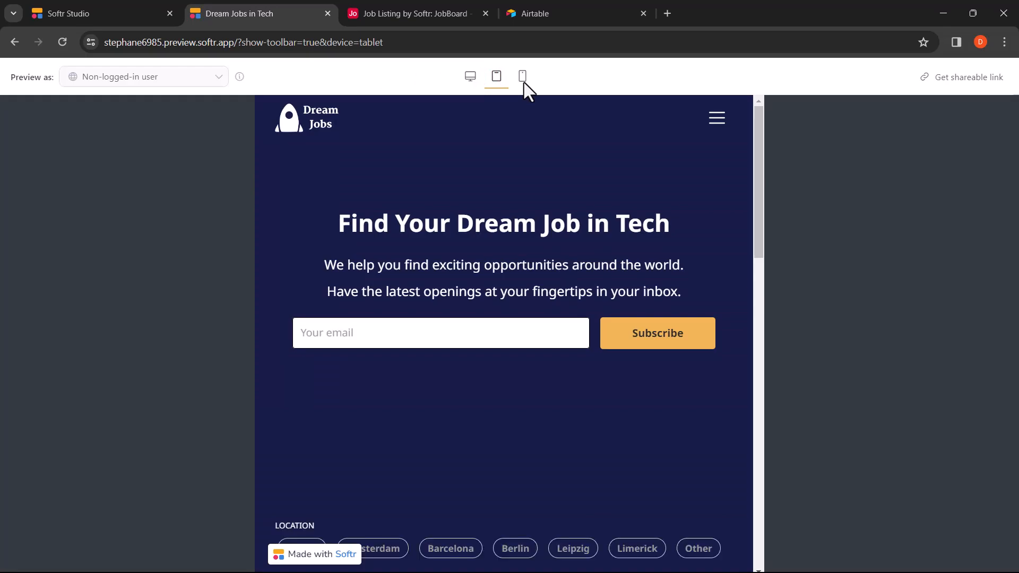
click(470, 76)
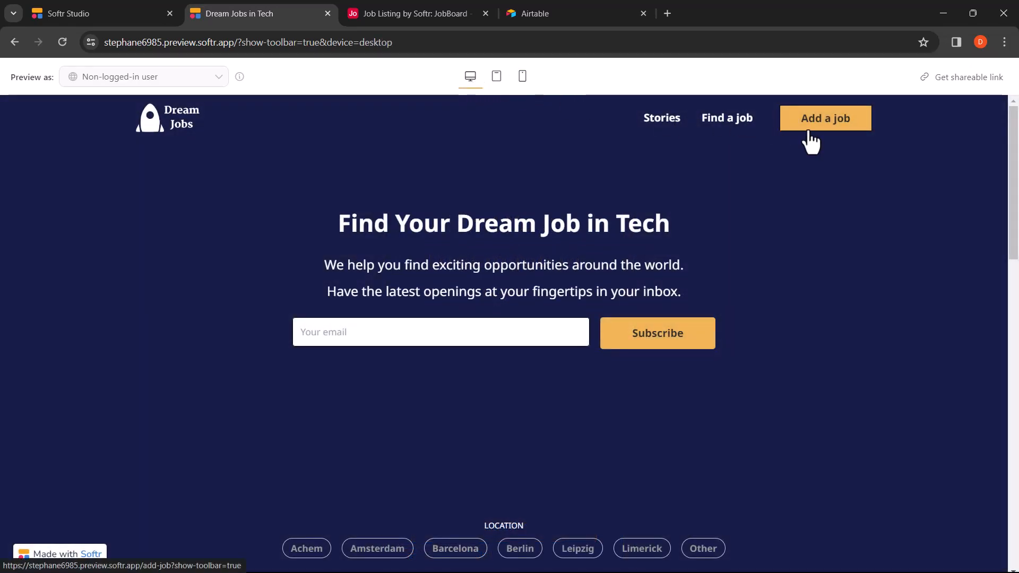
click(826, 118)
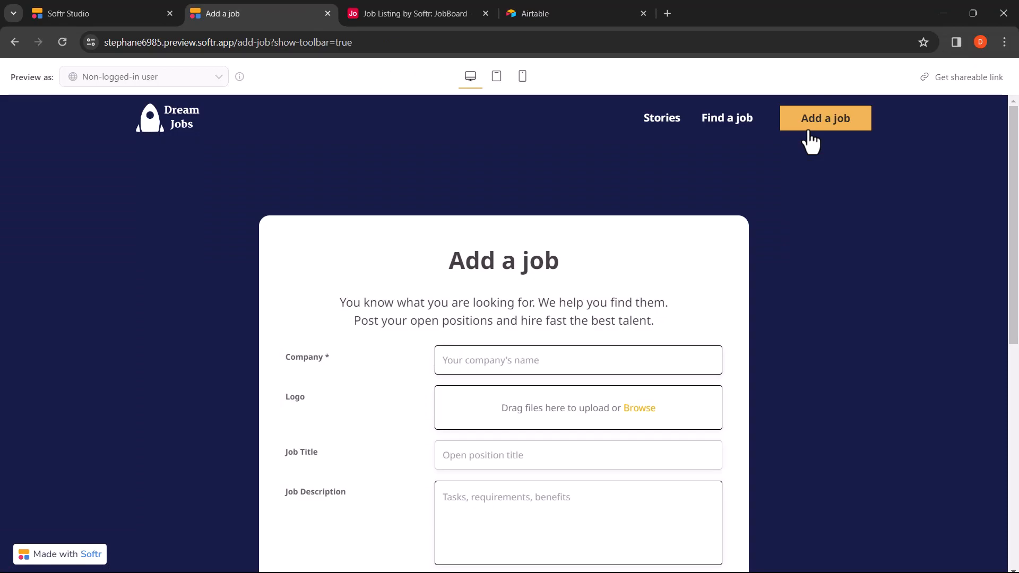
Step: Submit the test Dubai IT internship through the form and switch to the Airtable JobBoard tab
scroll(down, 3)
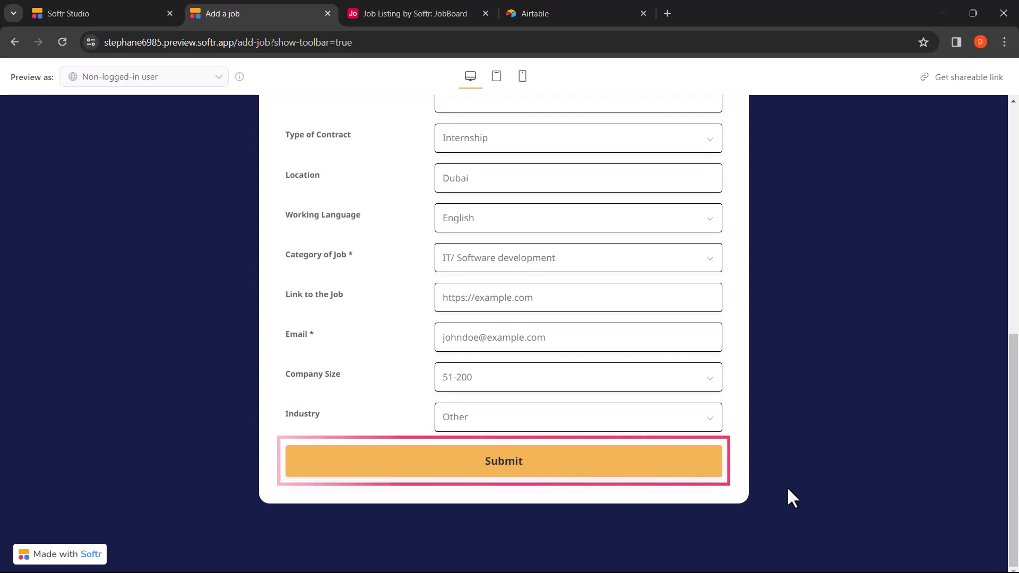
click(503, 461)
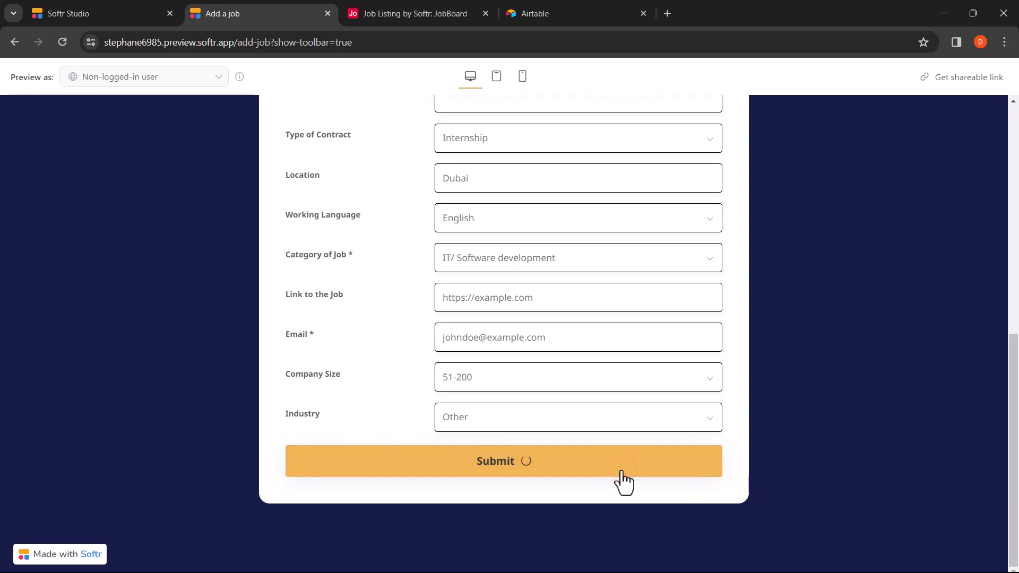
click(501, 461)
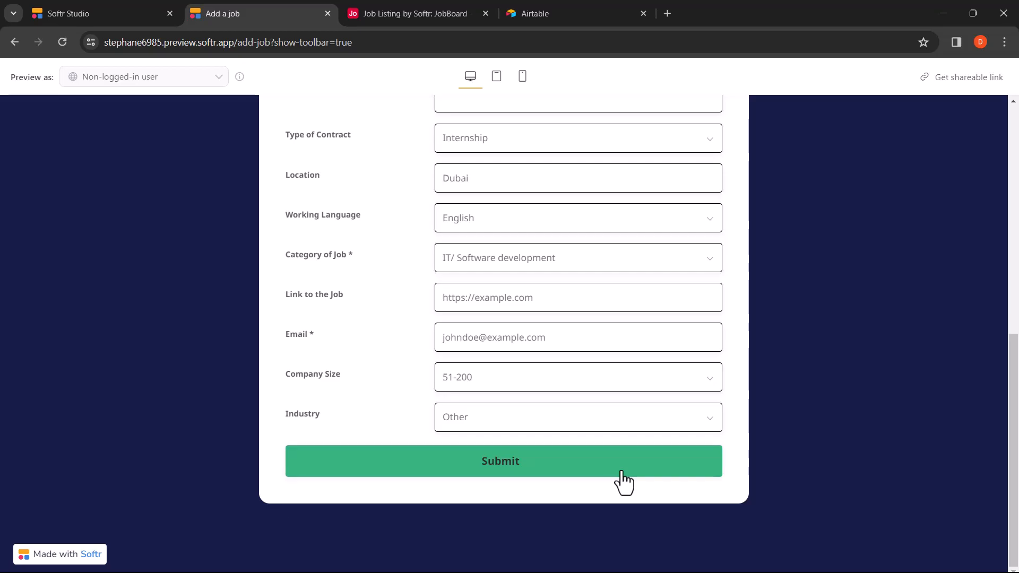
click(501, 461)
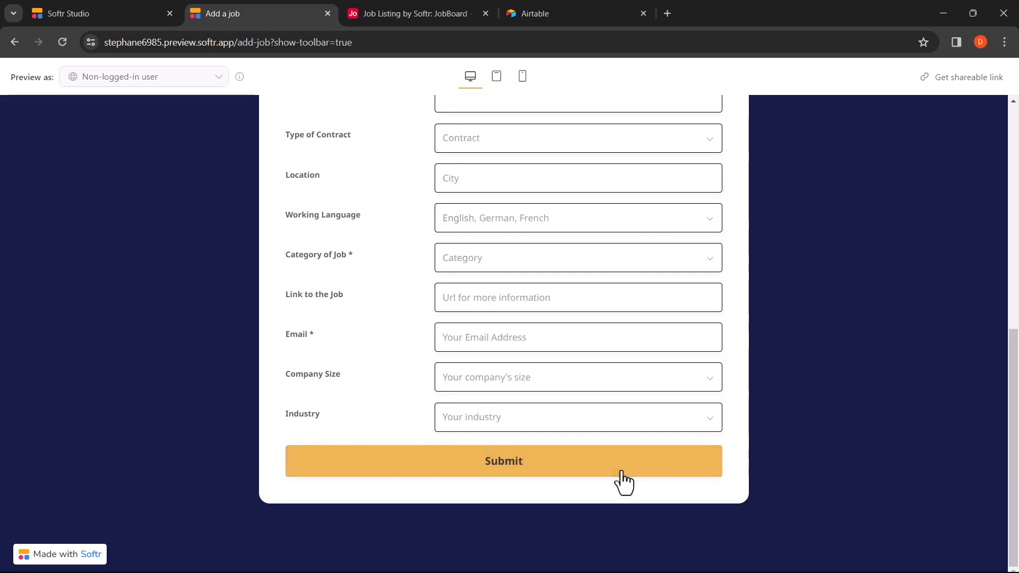
click(427, 14)
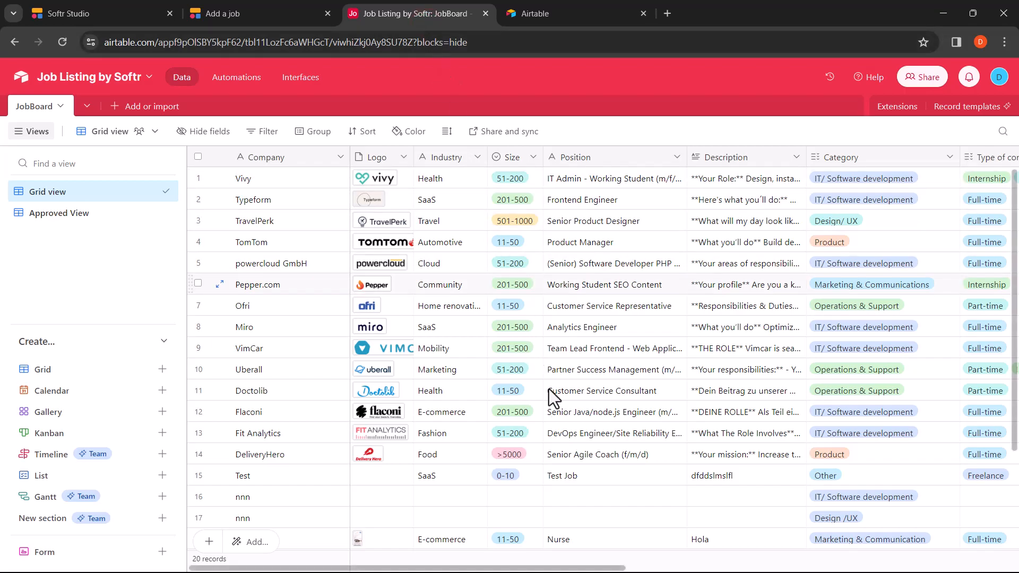
Step: Locate the new XYZ Corporation IT Support Intern record as row 20 in the JobBoard grid
scroll(down, 3)
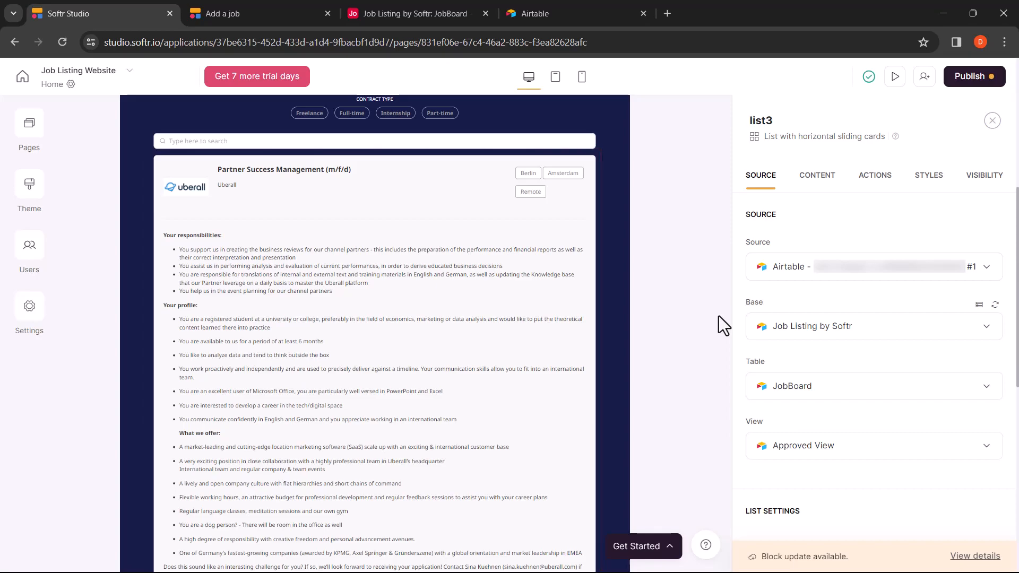
click(414, 13)
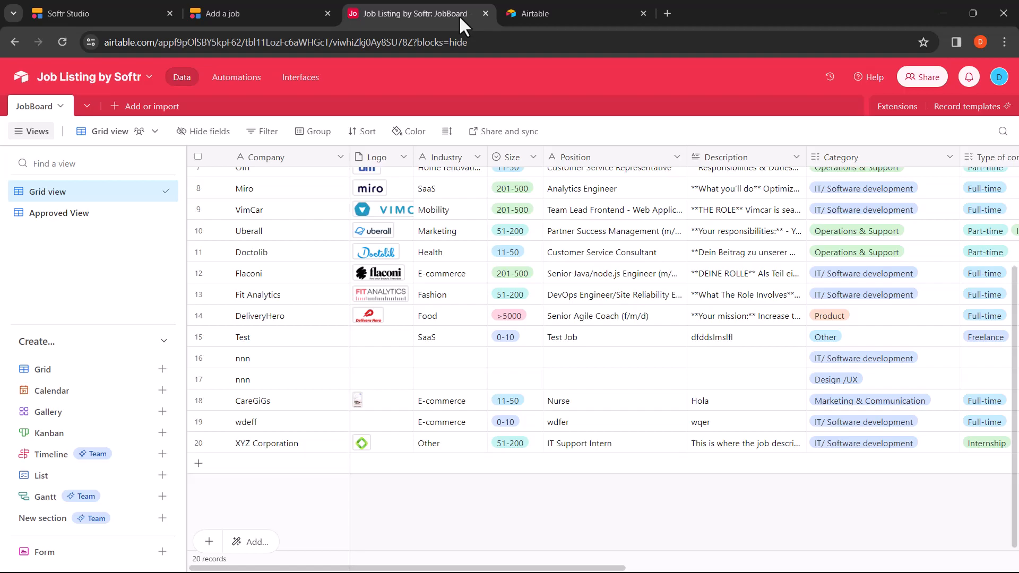
mouse_move(586, 497)
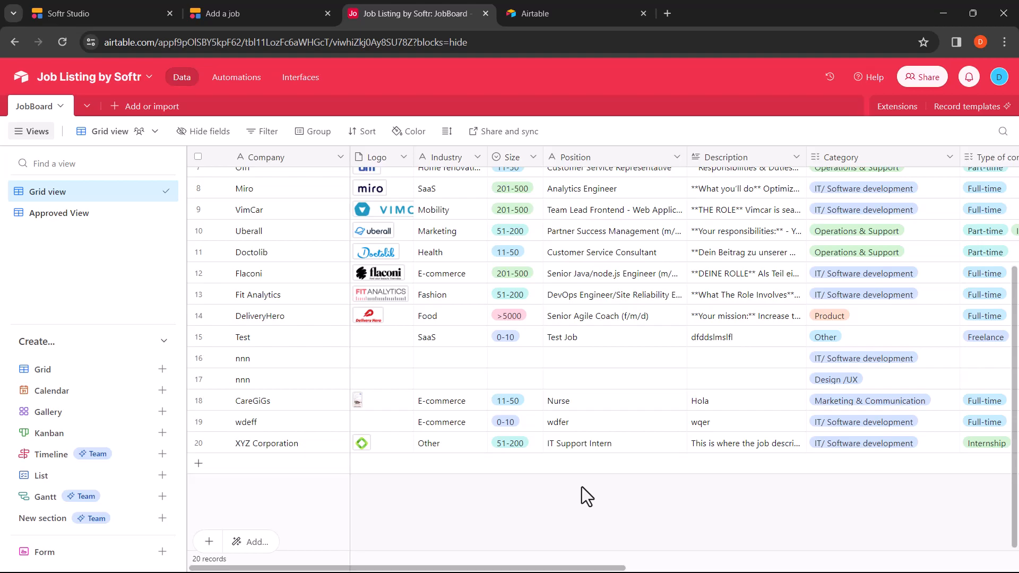
Step: Tick the Approved checkbox for the XYZ Corporation row and view the approved jobs
scroll(right, 3)
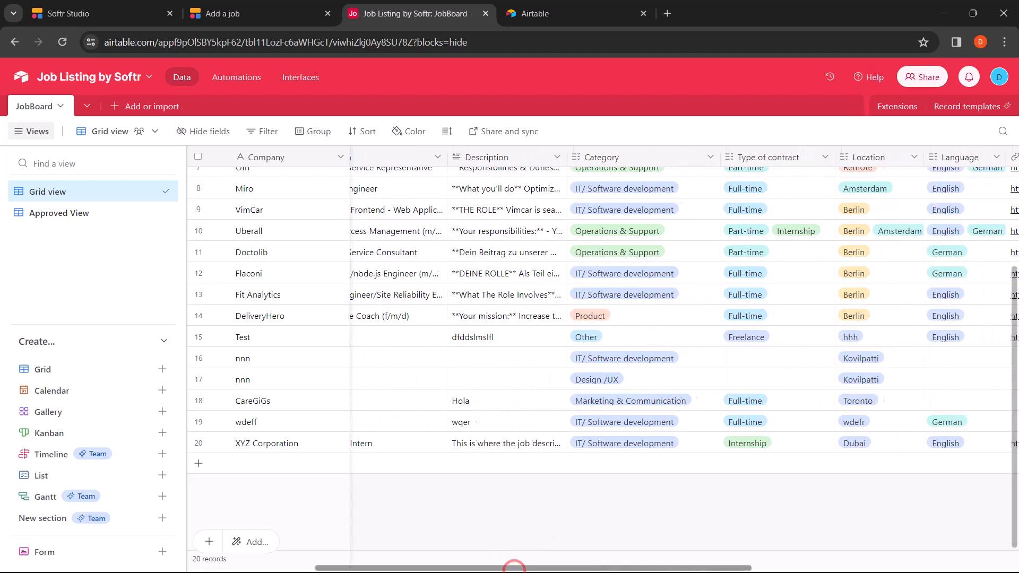
scroll(right, 3)
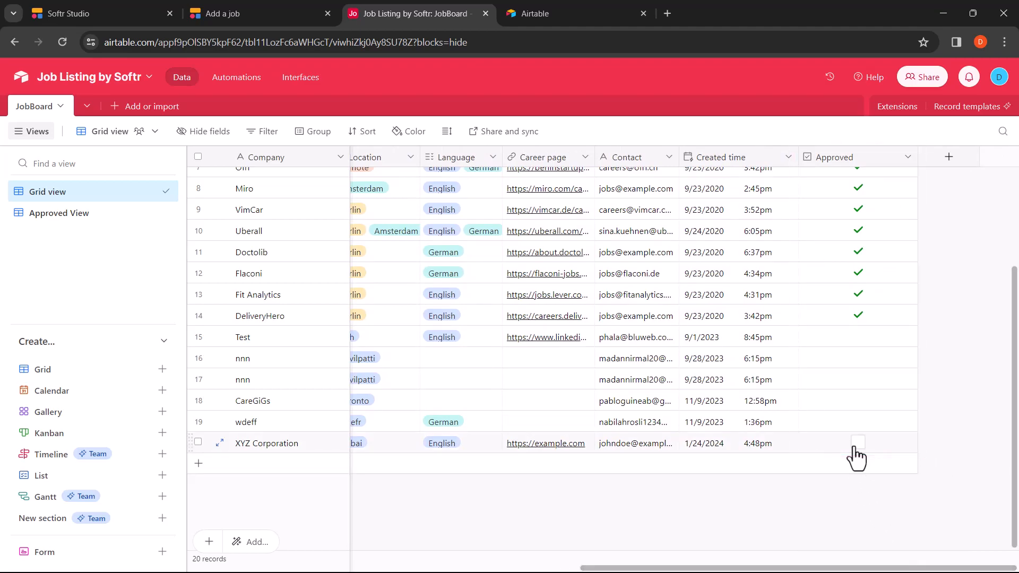
click(858, 443)
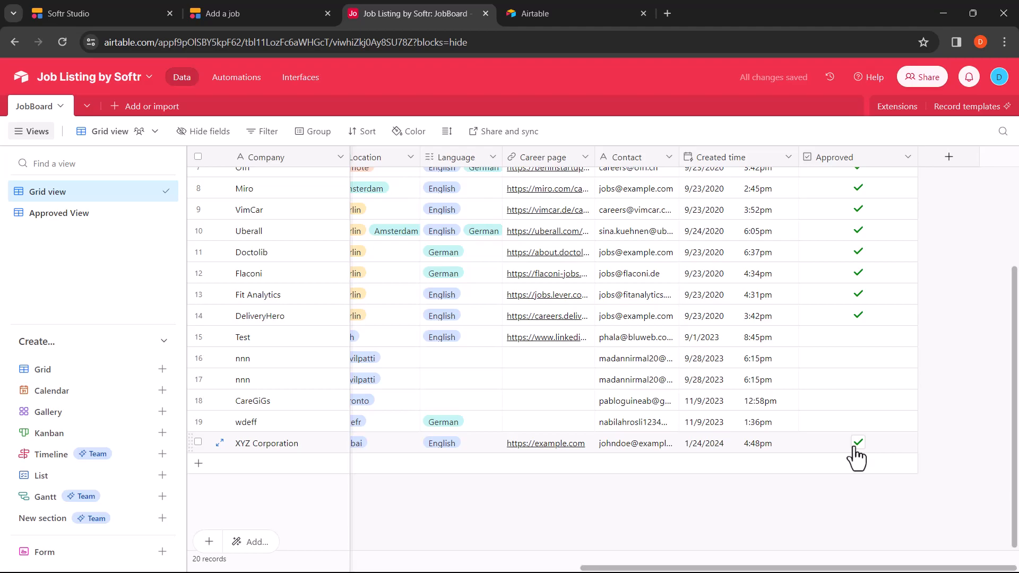
click(858, 443)
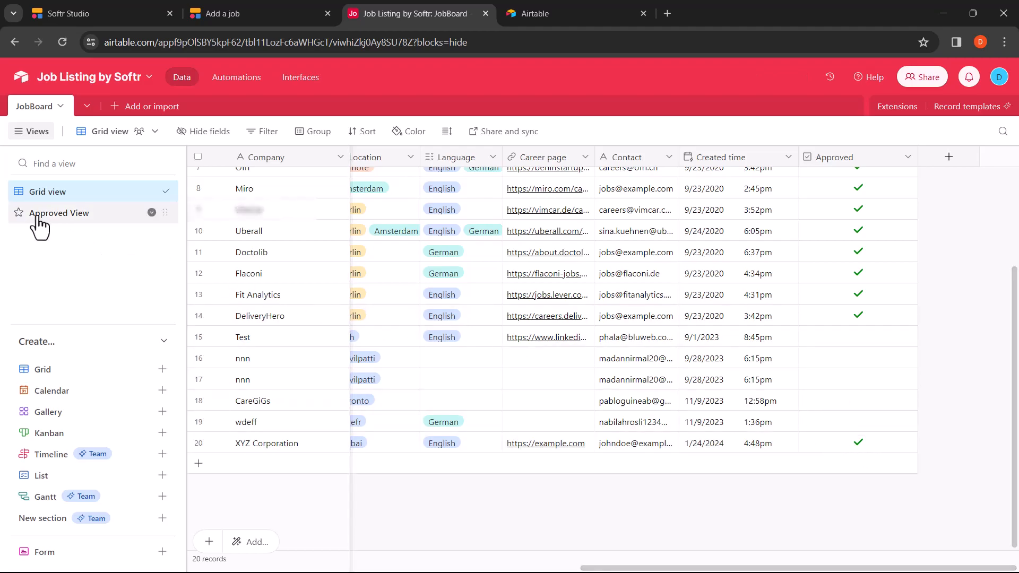
click(58, 212)
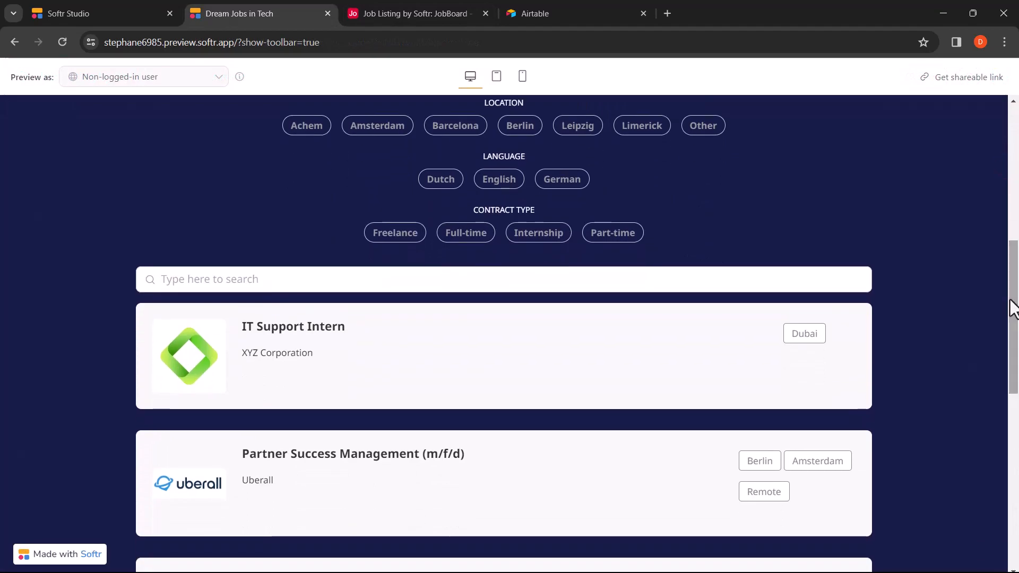
Step: Expand the IT Support Intern card to reveal its description and Find Out More button
click(673, 348)
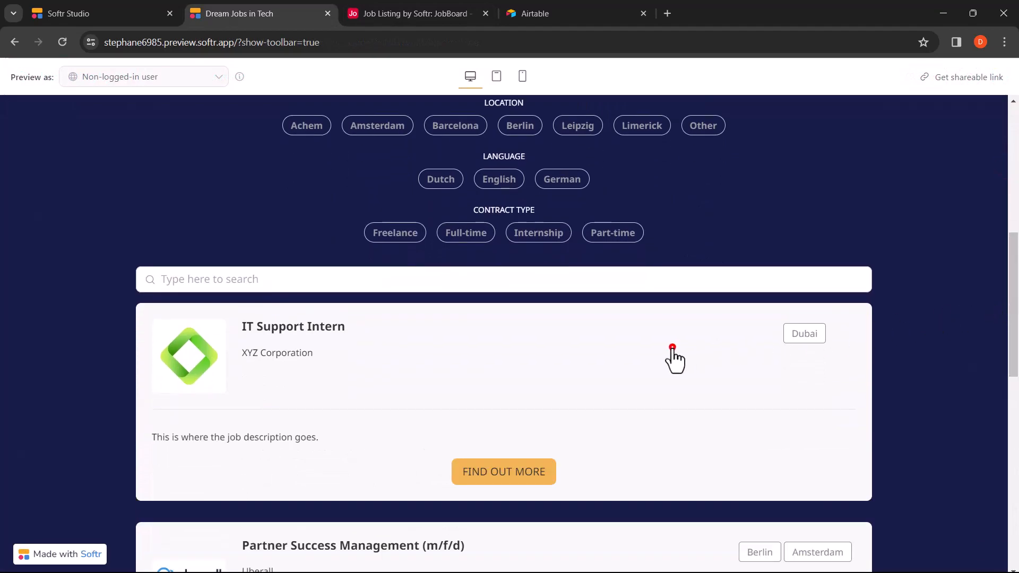